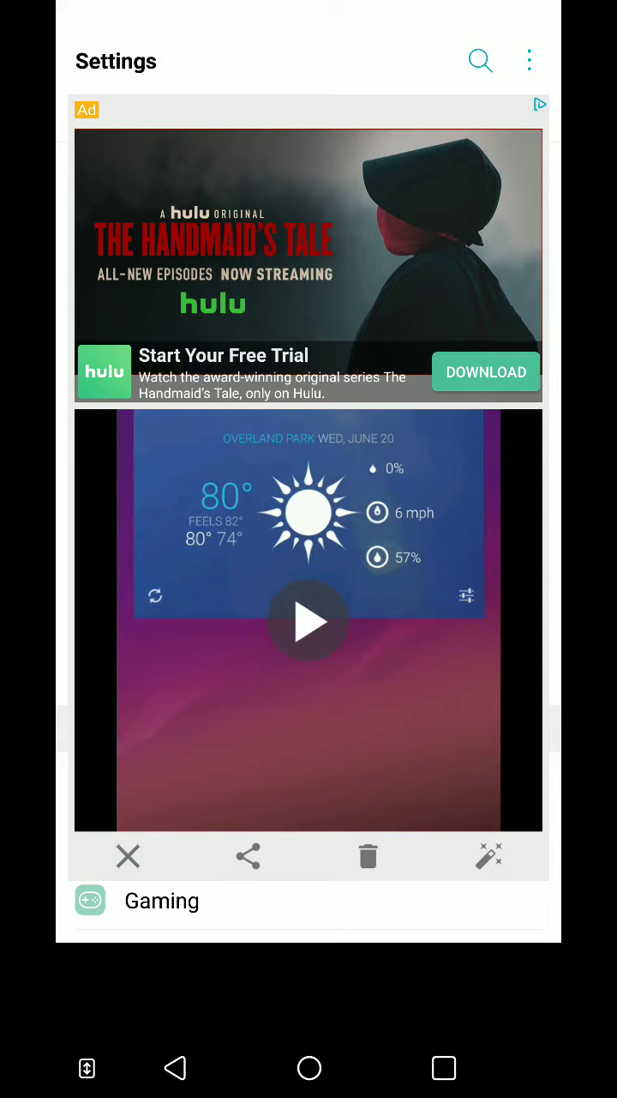
Step: Dismiss the ad overlay covering the Settings General tab
click(127, 856)
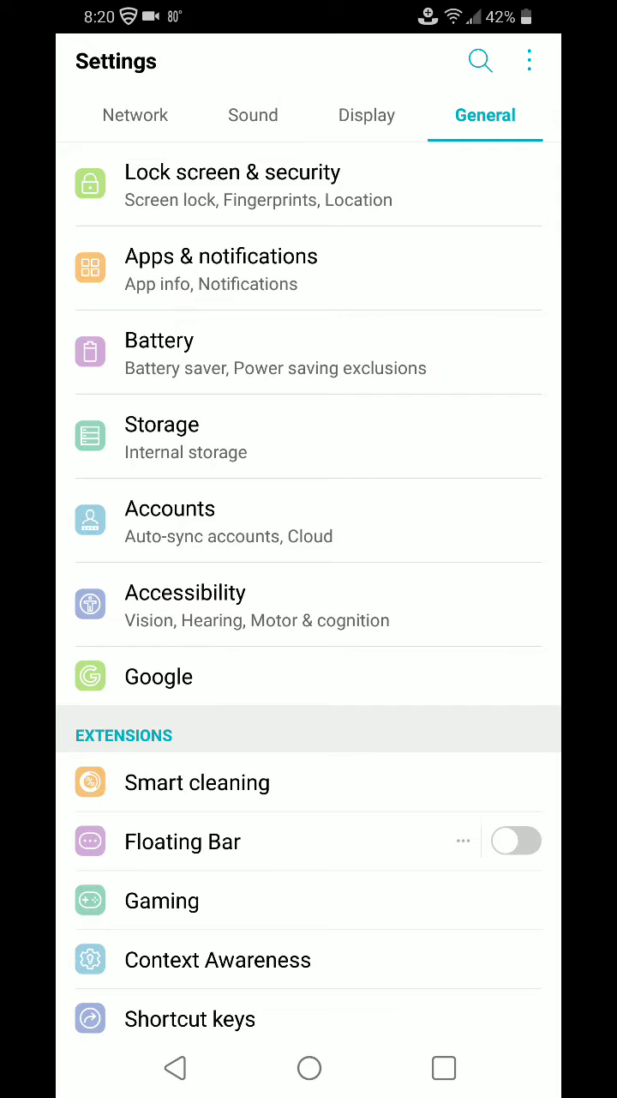
Step: Open Storage, then Internal storage's Free up space page showing 72.73 MB removable
click(162, 423)
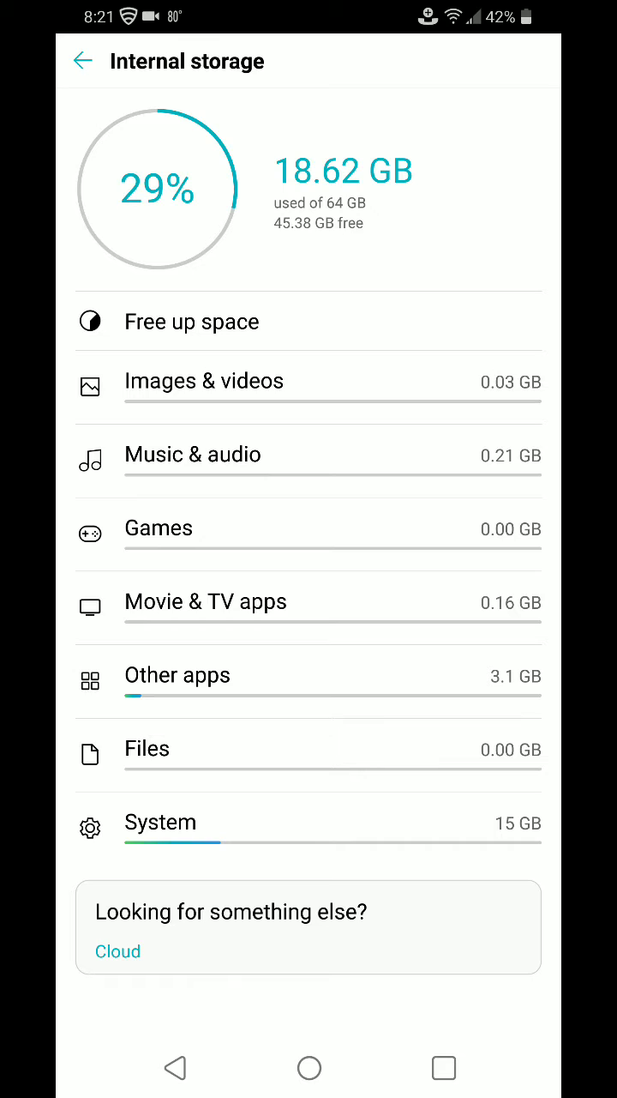
click(193, 320)
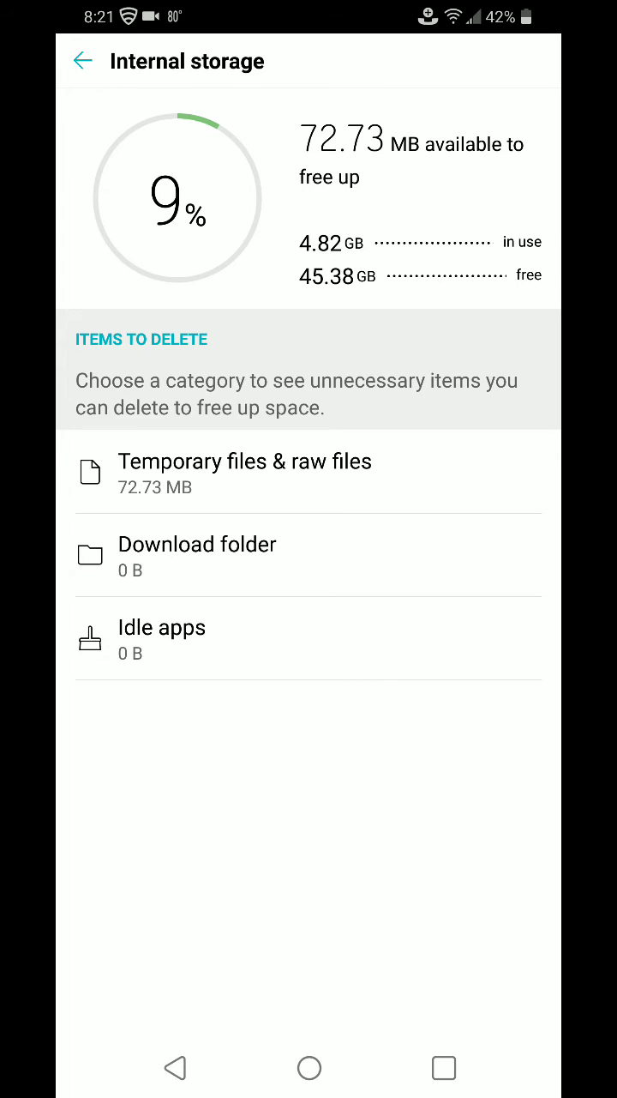
Step: Open Temporary files & raw files, listing 72.74 MB of cached data
click(245, 472)
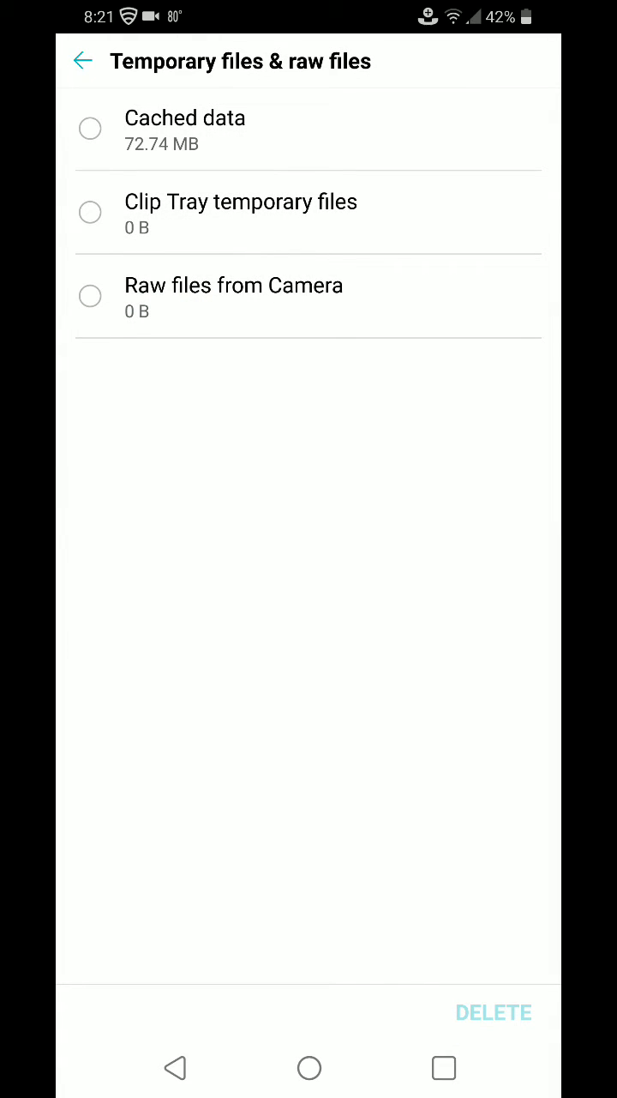
Step: Select and delete the 72.74 MB of cached data, then return to the cleanup overview
click(89, 128)
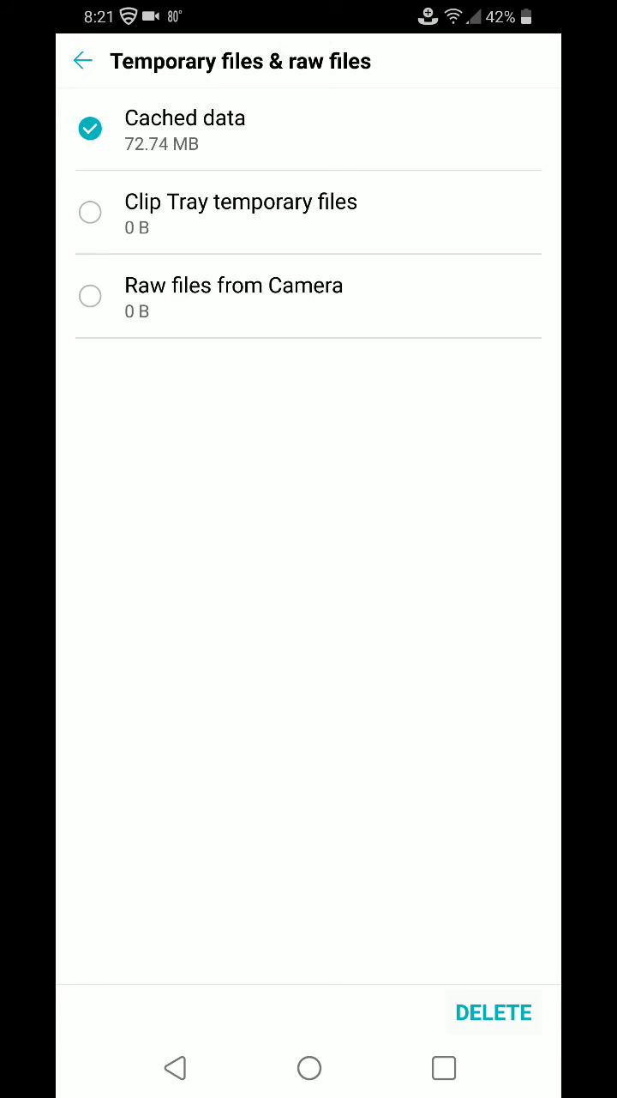
click(494, 1012)
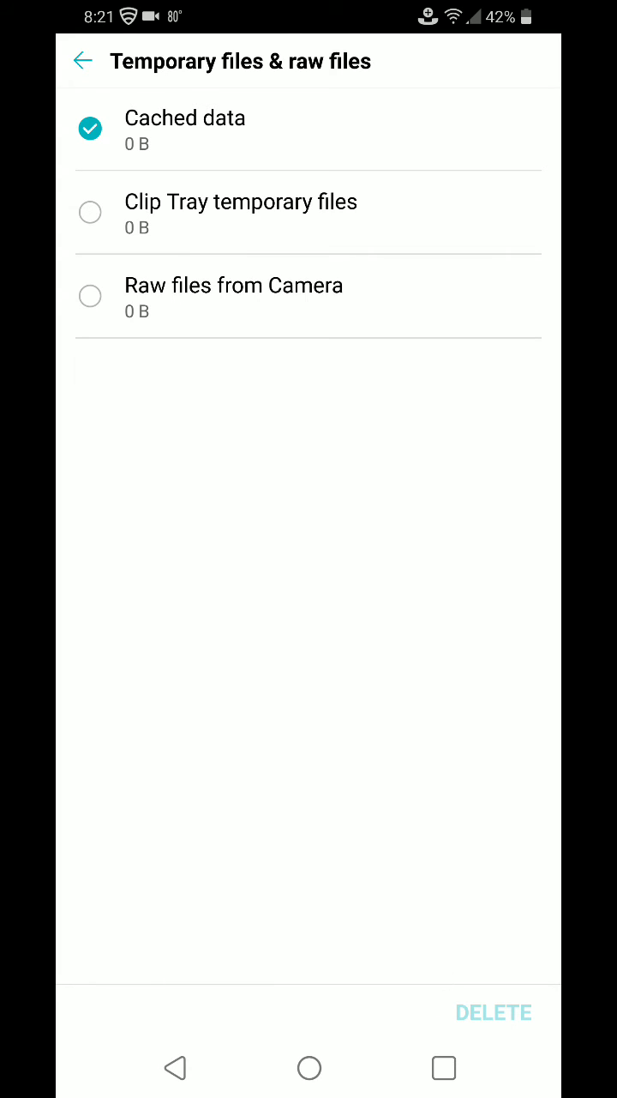
click(82, 61)
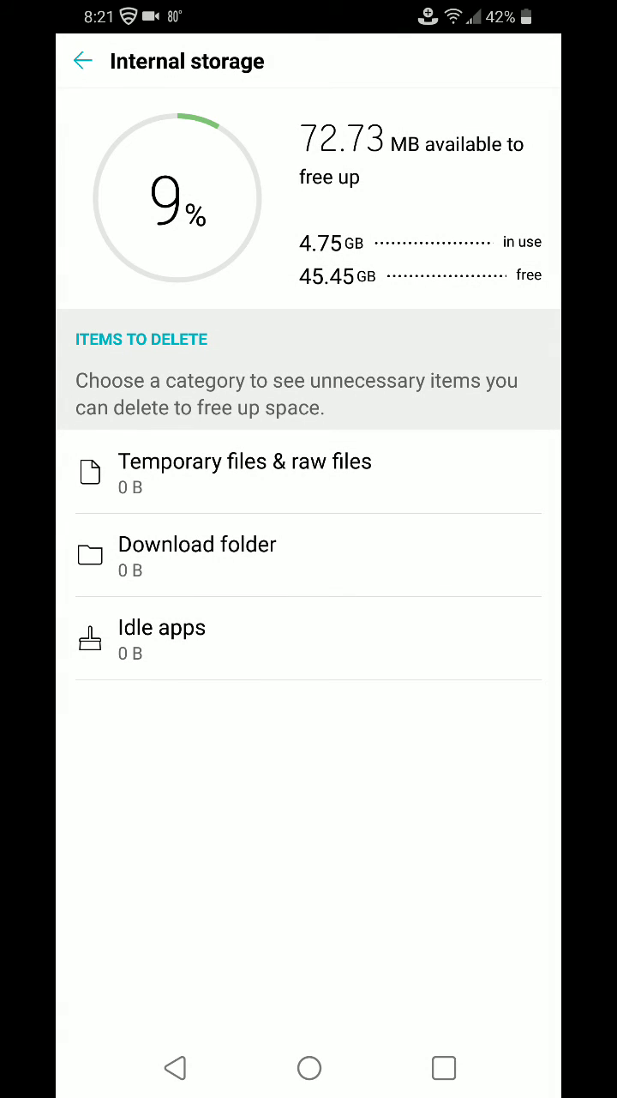